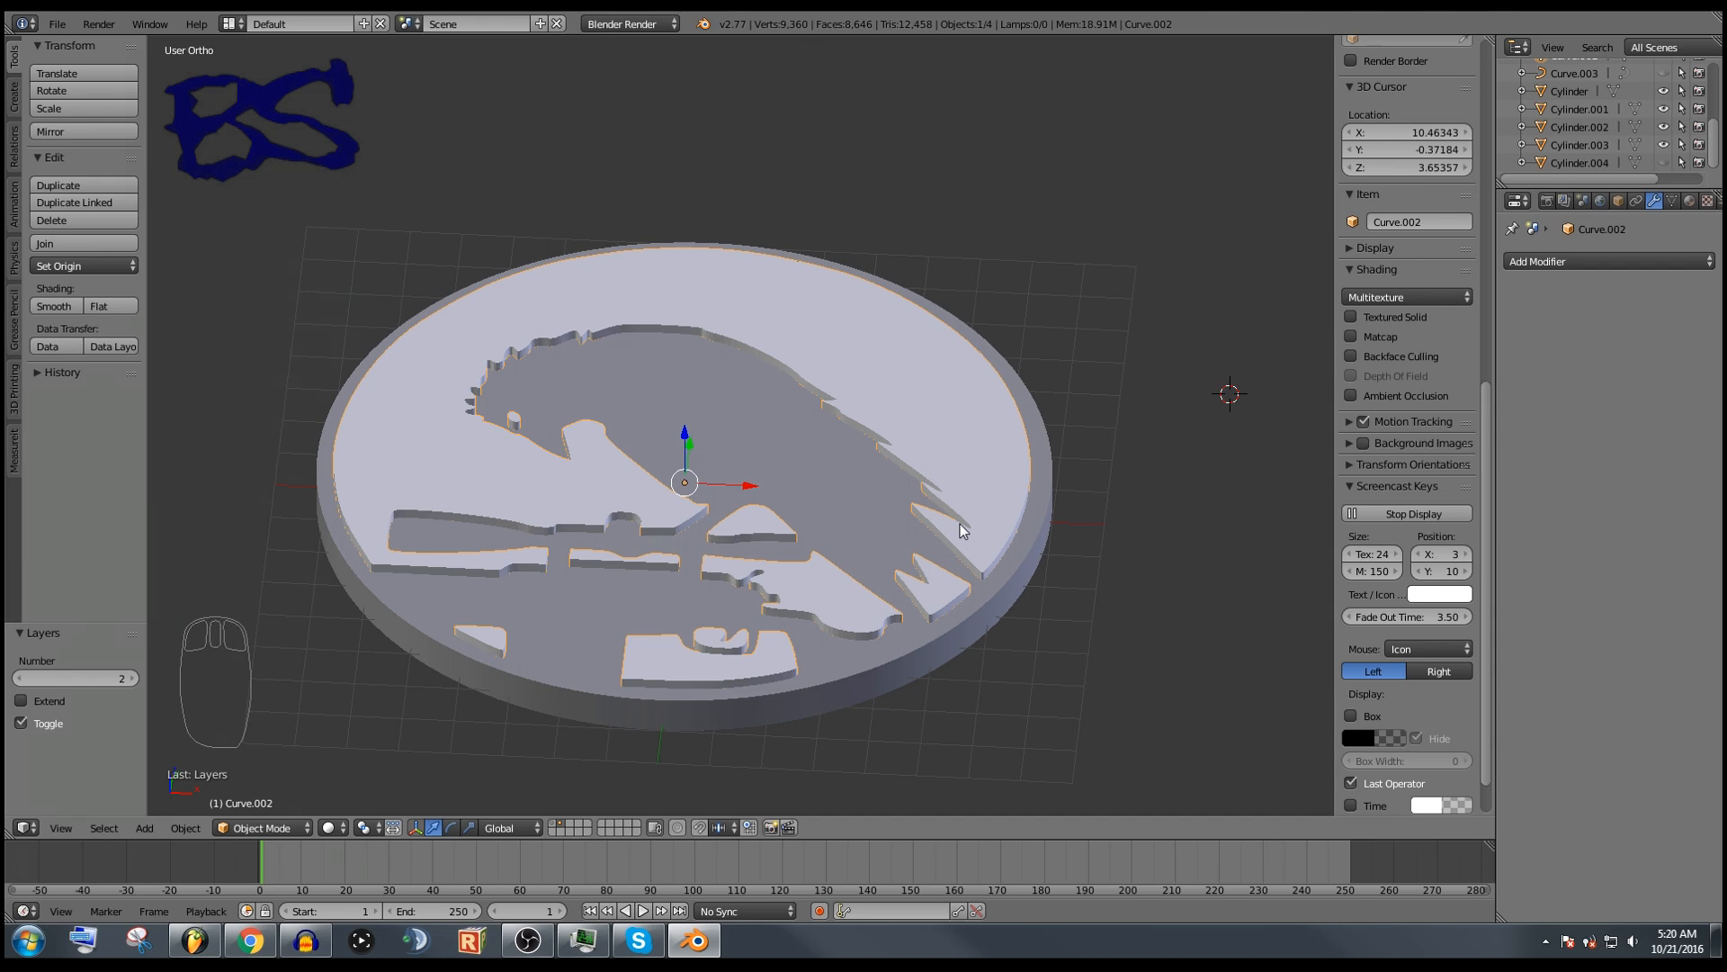
{"action": "mouse_move", "coordinate": [926, 664]}
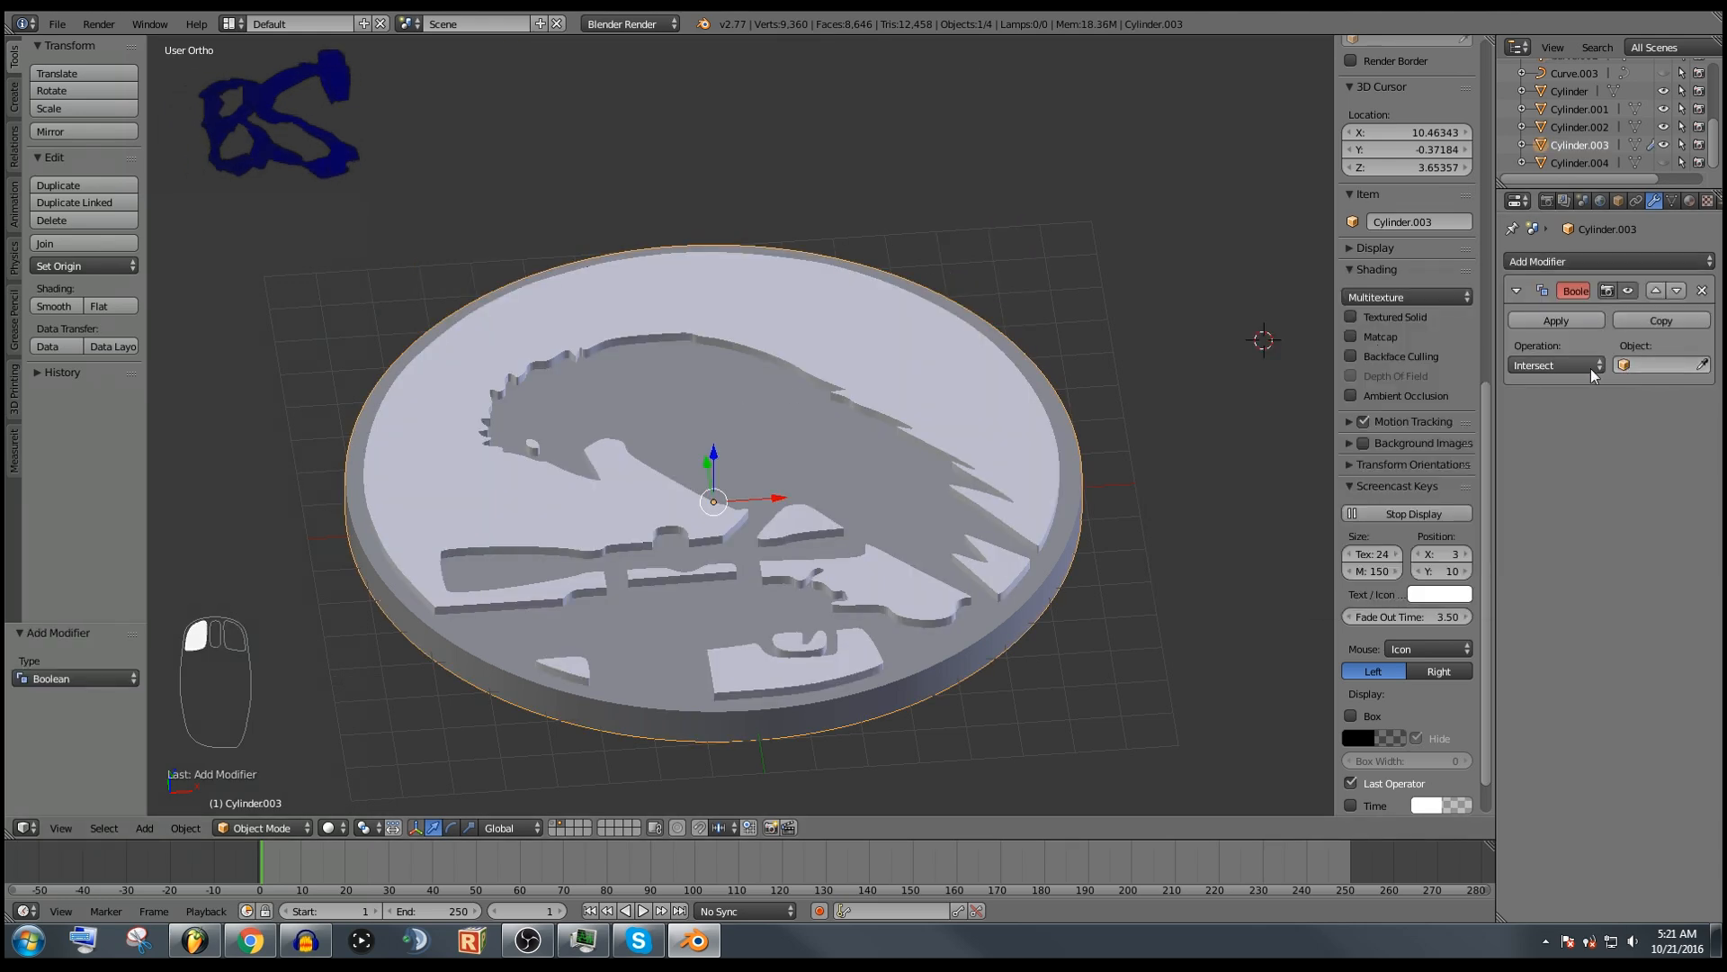
Step: Set the coin's Boolean to Difference with Curve.002, which reports it cannot execute
{"action": "left_click", "coordinate": [1553, 364]}
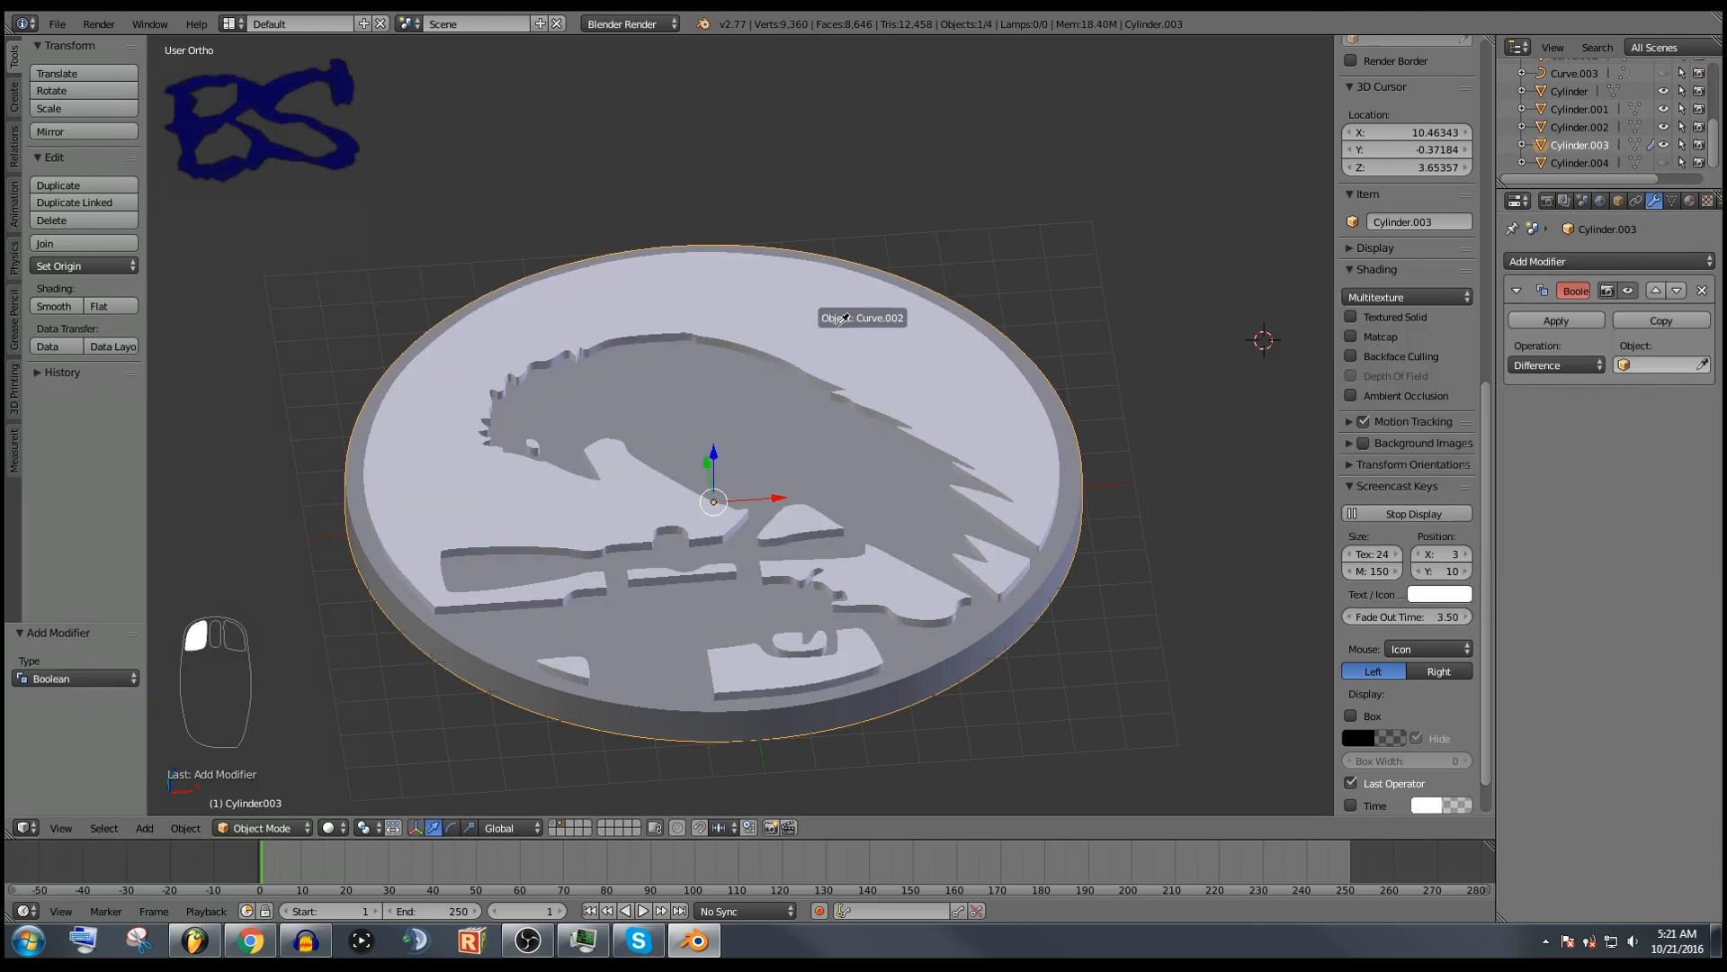
{"action": "left_click", "coordinate": [1655, 365]}
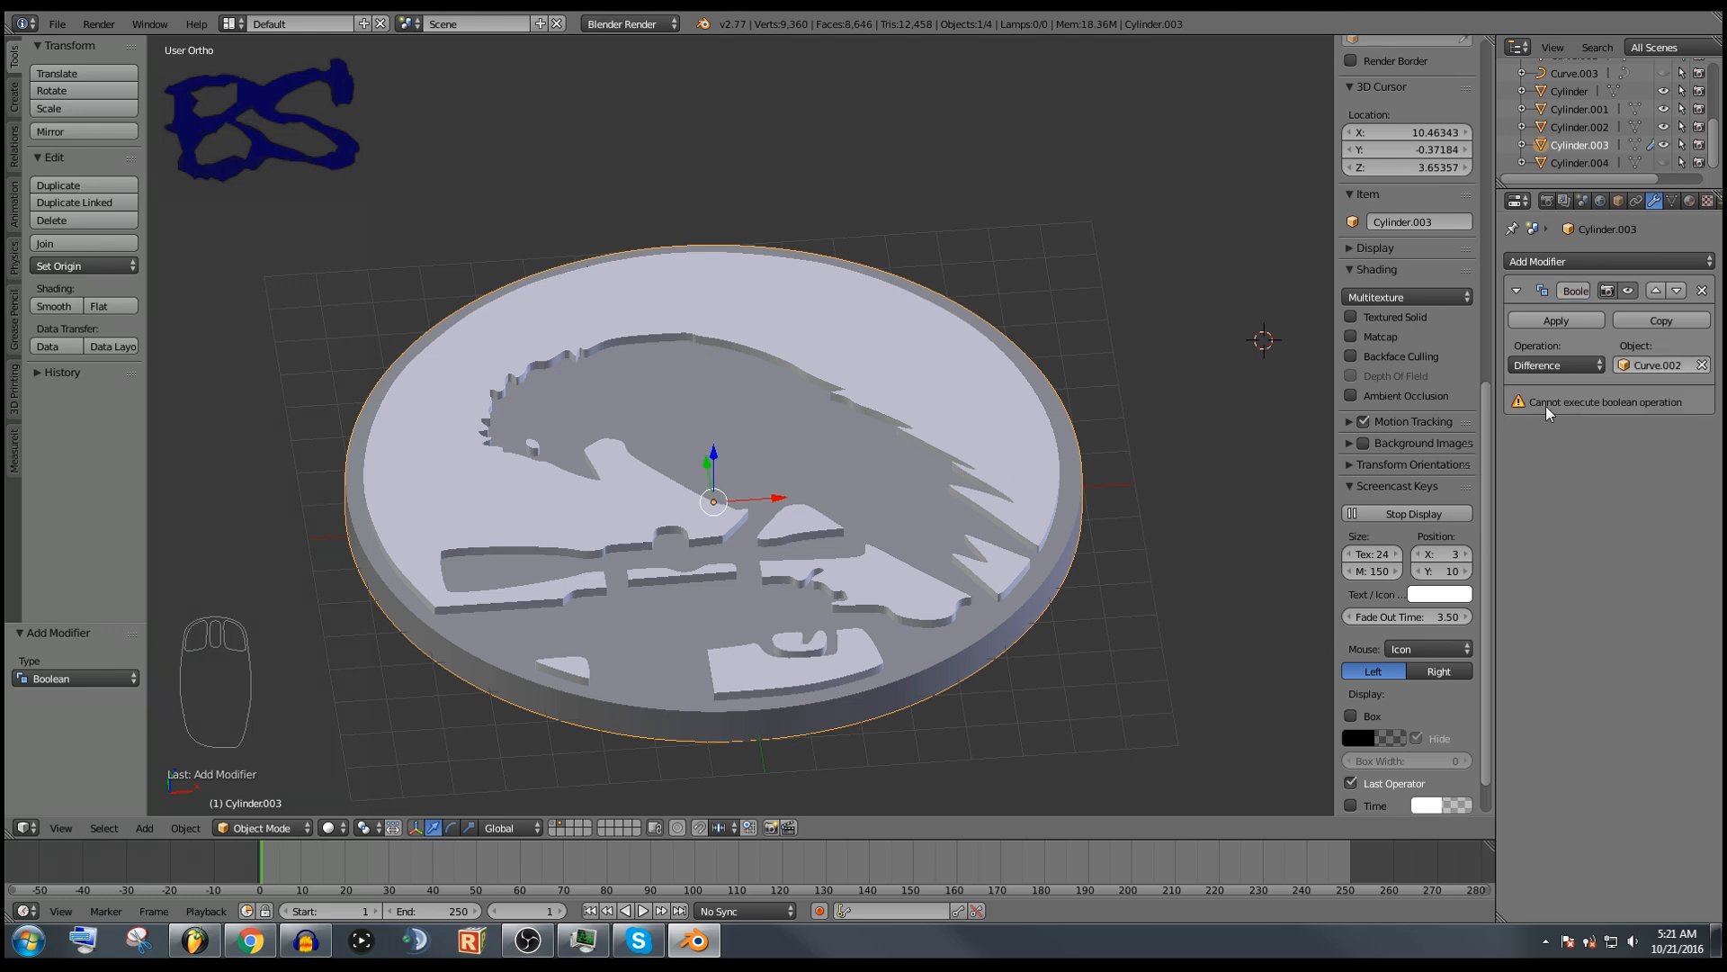
{"action": "mouse_move", "coordinate": [1615, 410]}
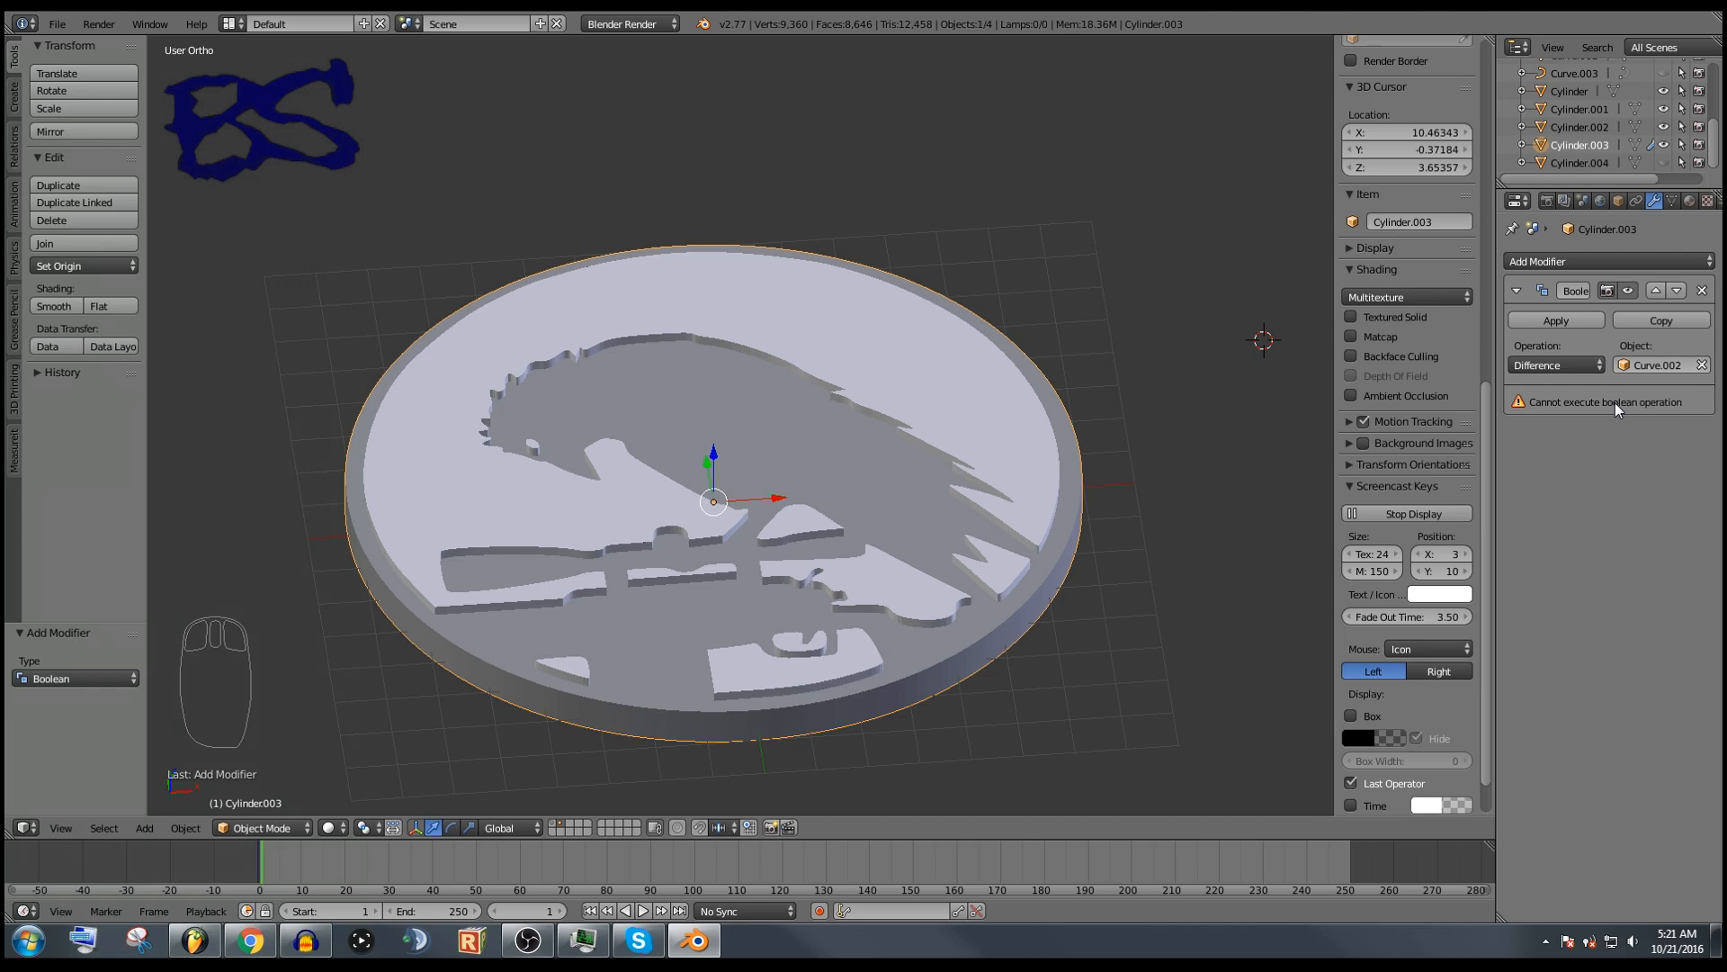
Step: Limited Dissolve the whole emblem mesh in Edit Mode to cut its face count
{"action": "key", "text": "Tab"}
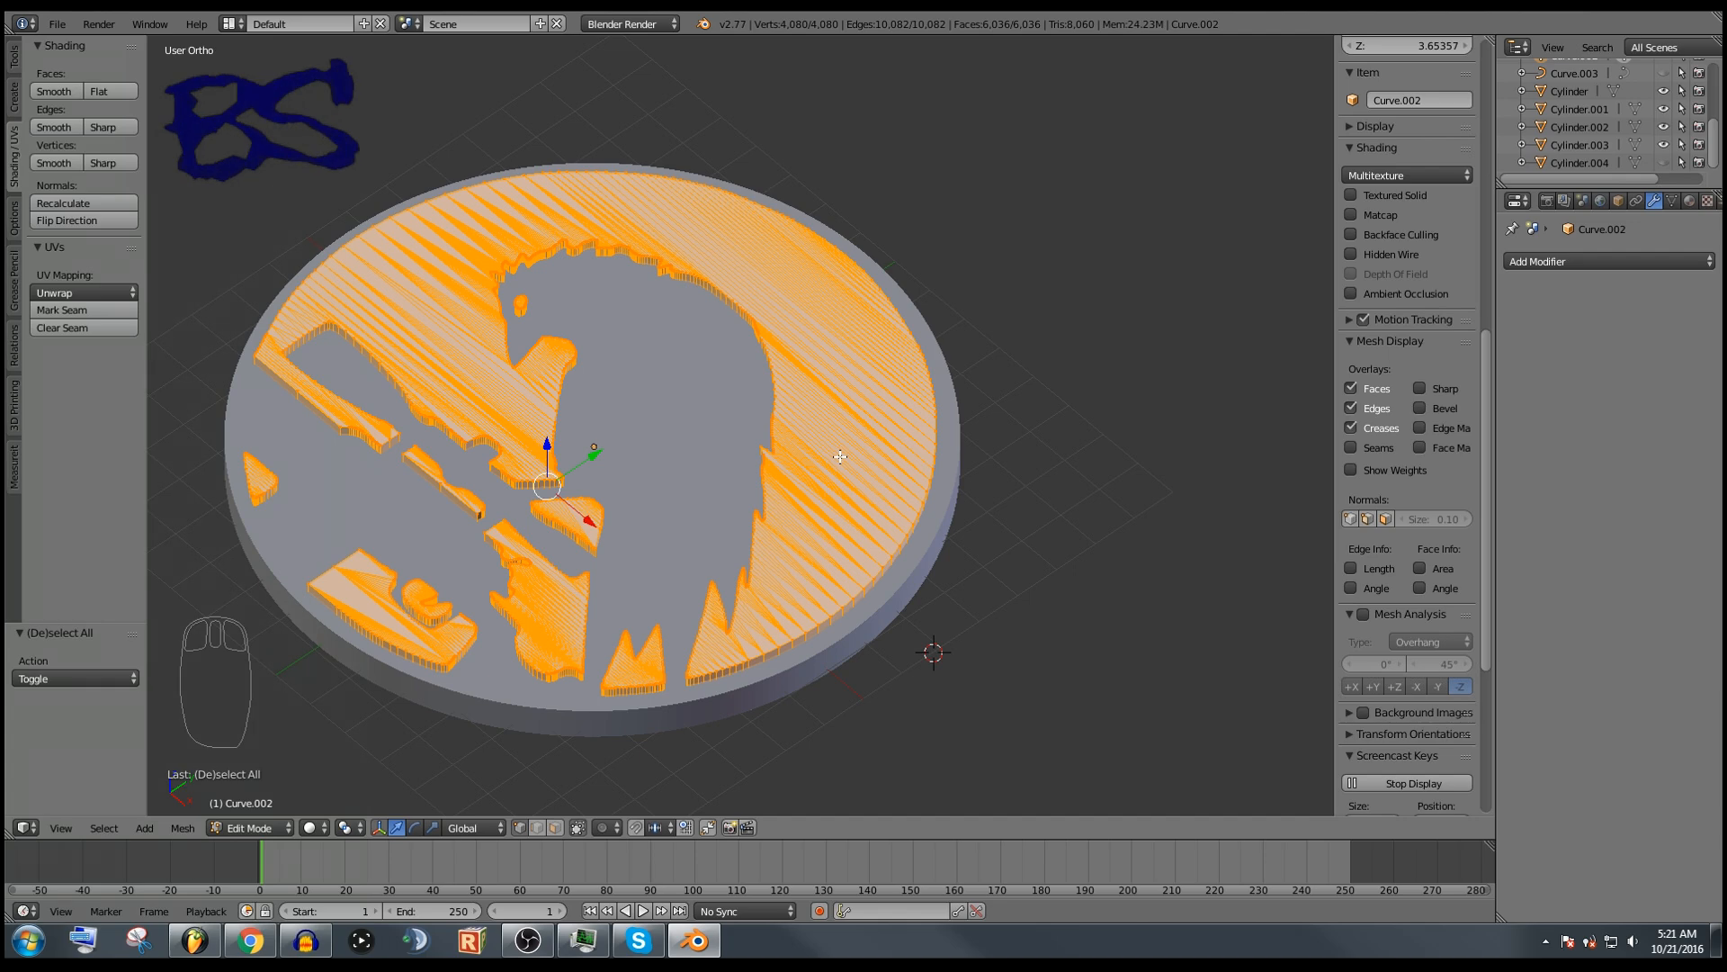
{"action": "key", "text": "delete"}
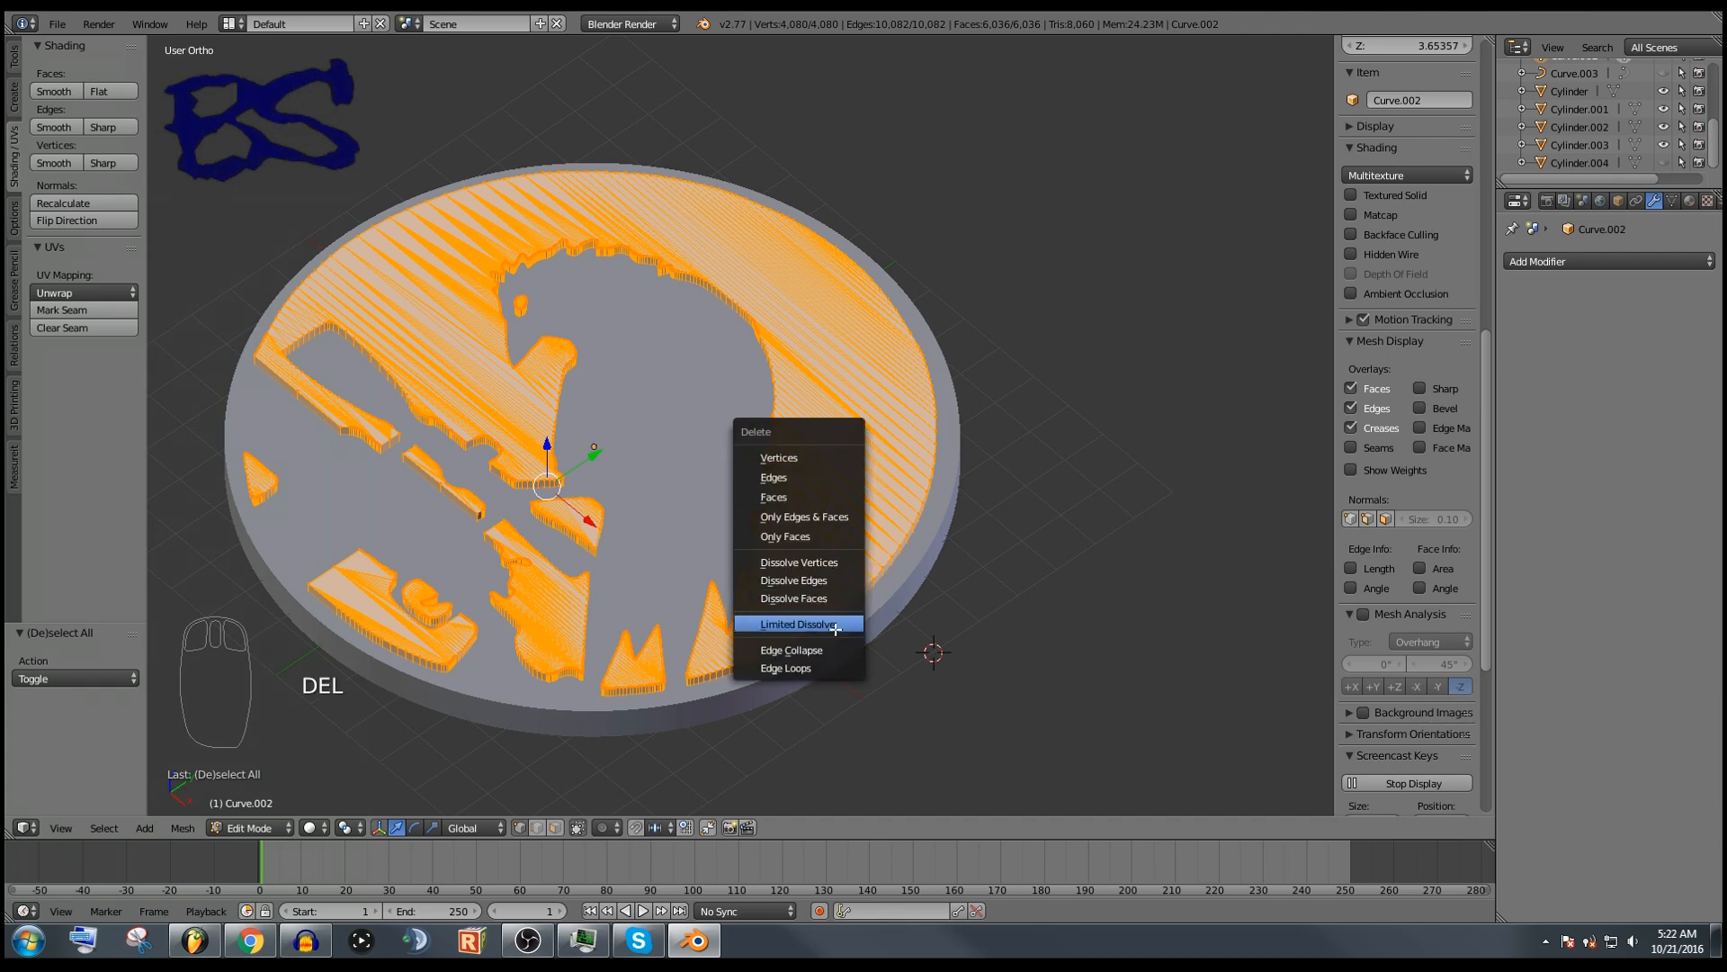
{"action": "left_click", "coordinate": [796, 624]}
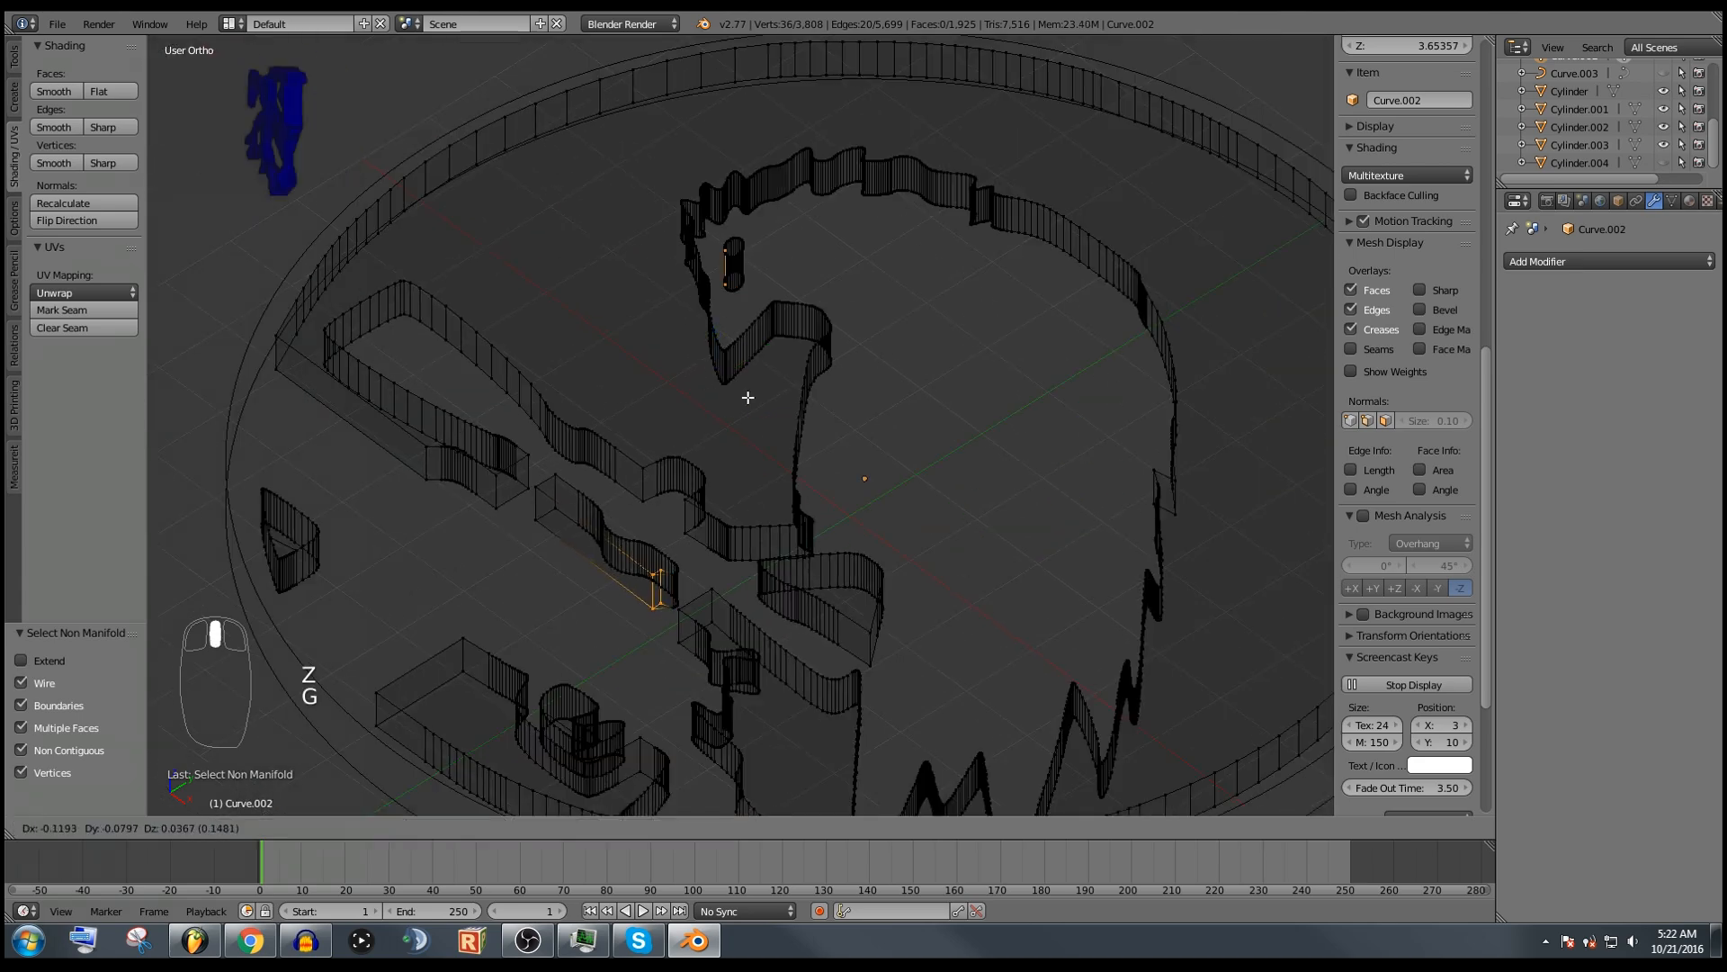
Step: Test-move the emblem's non-manifold vertices, undo it, and reselect all geometry
{"action": "key", "text": "ctrl+z"}
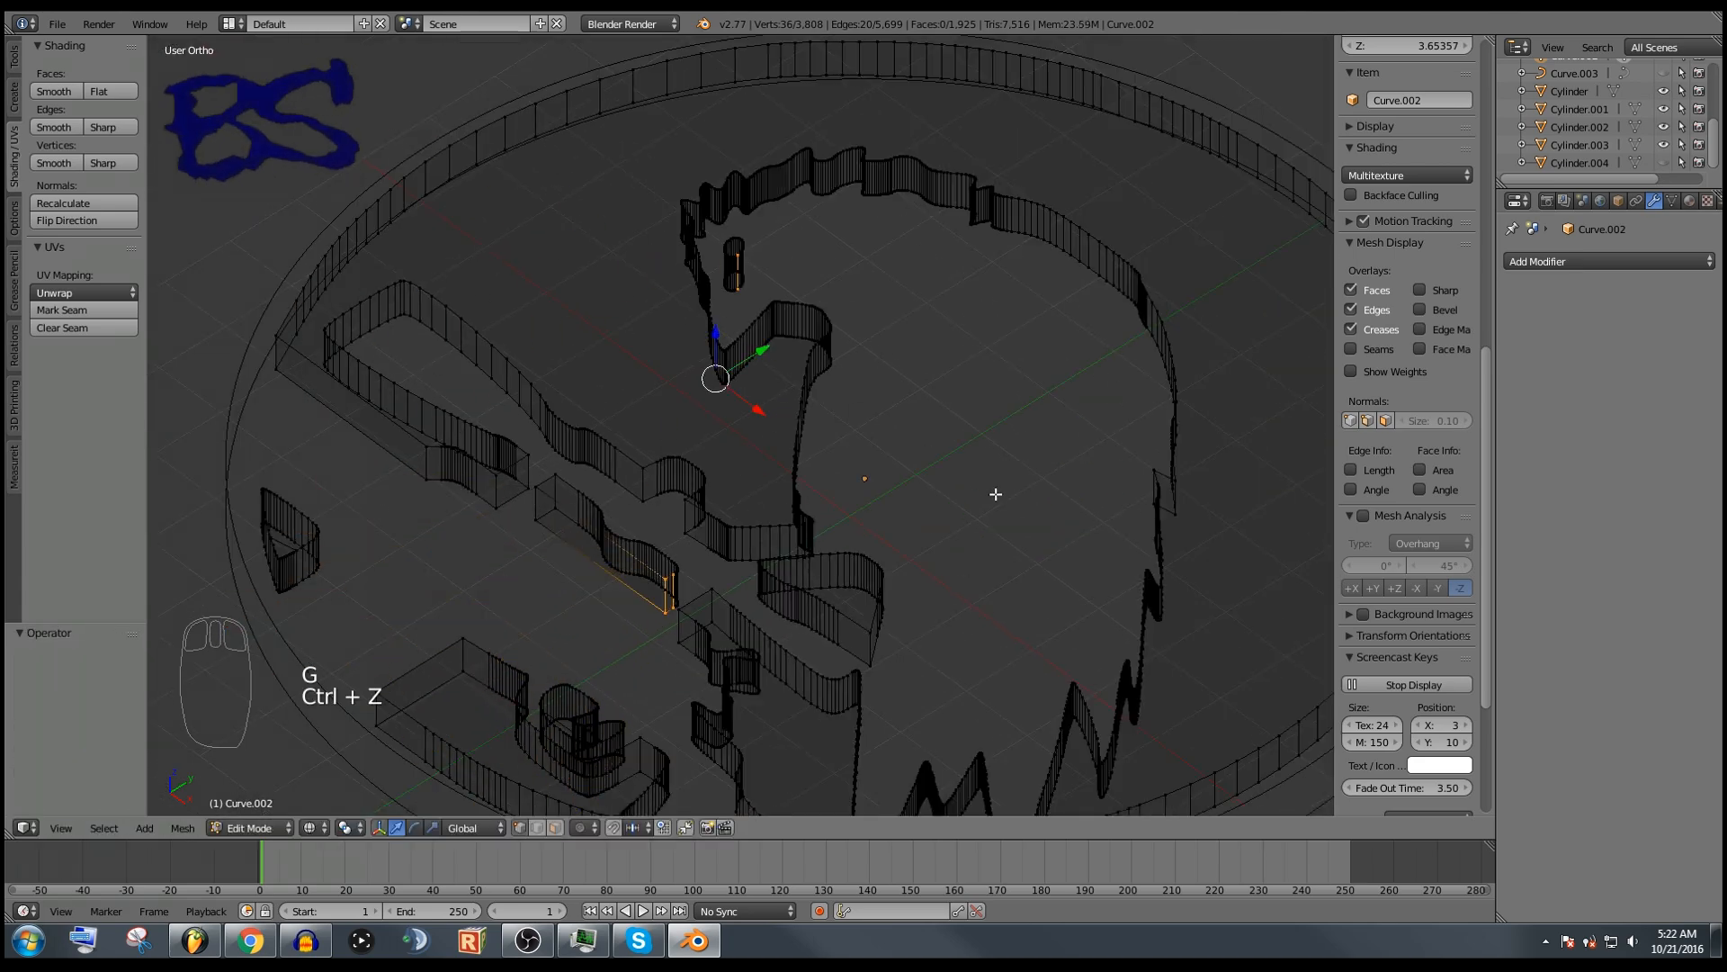
{"action": "key", "text": "ctrl+z"}
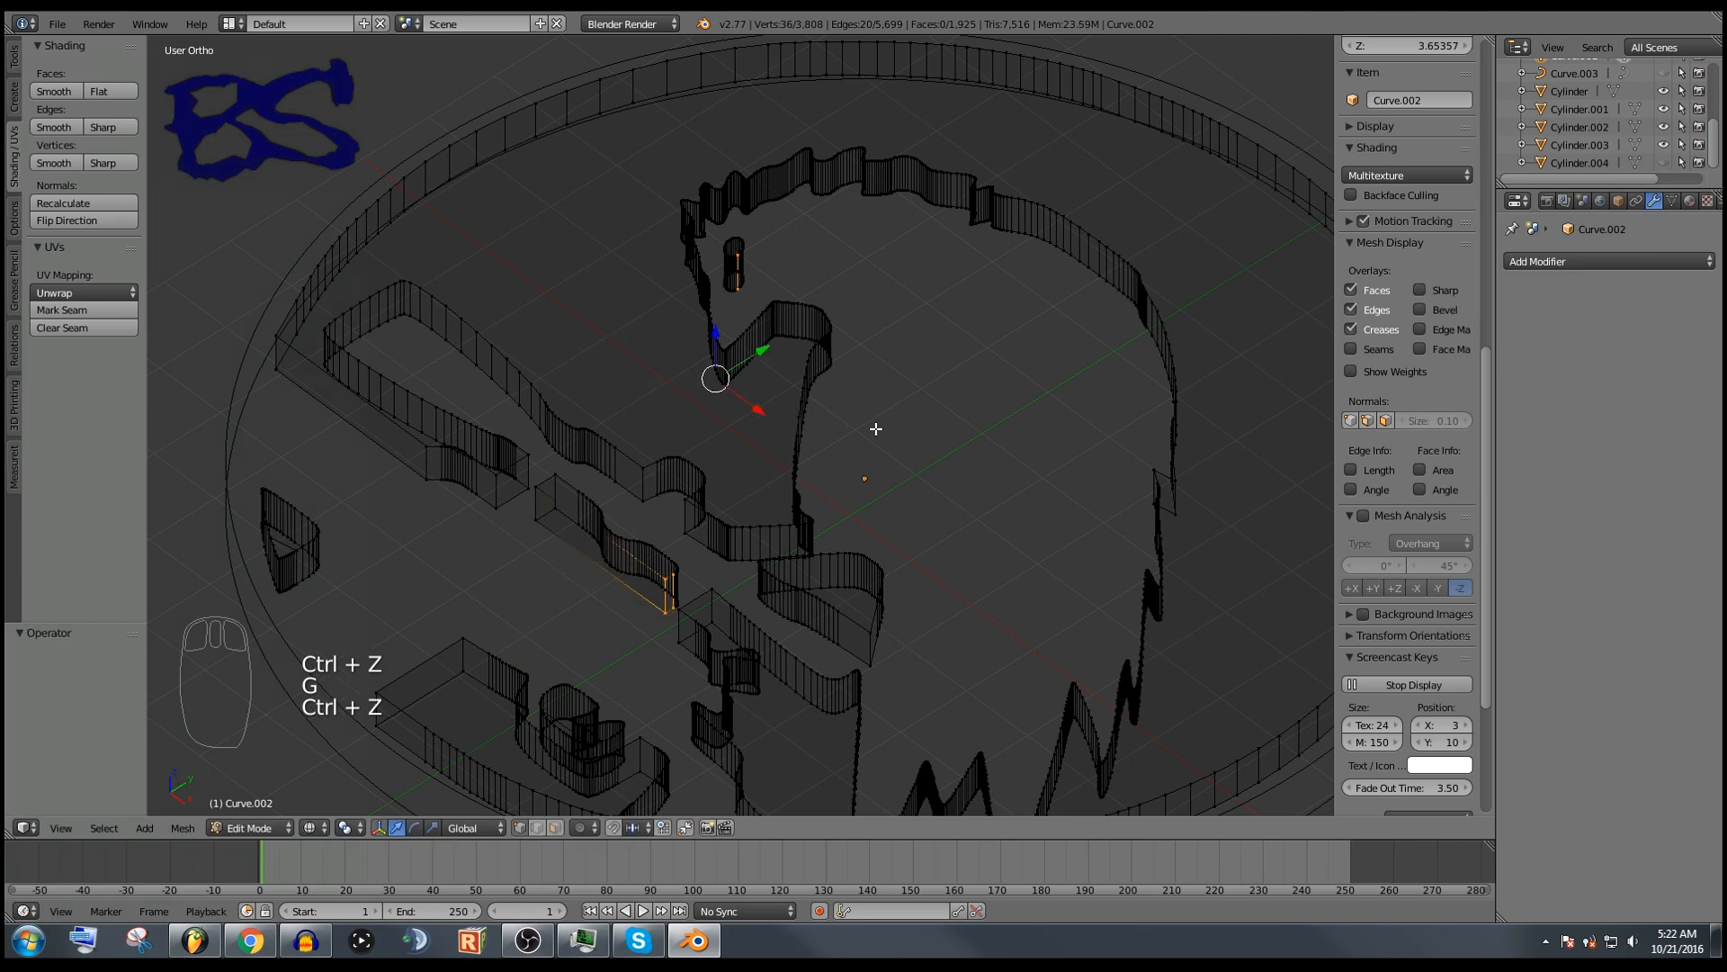
{"action": "key", "text": "Tab"}
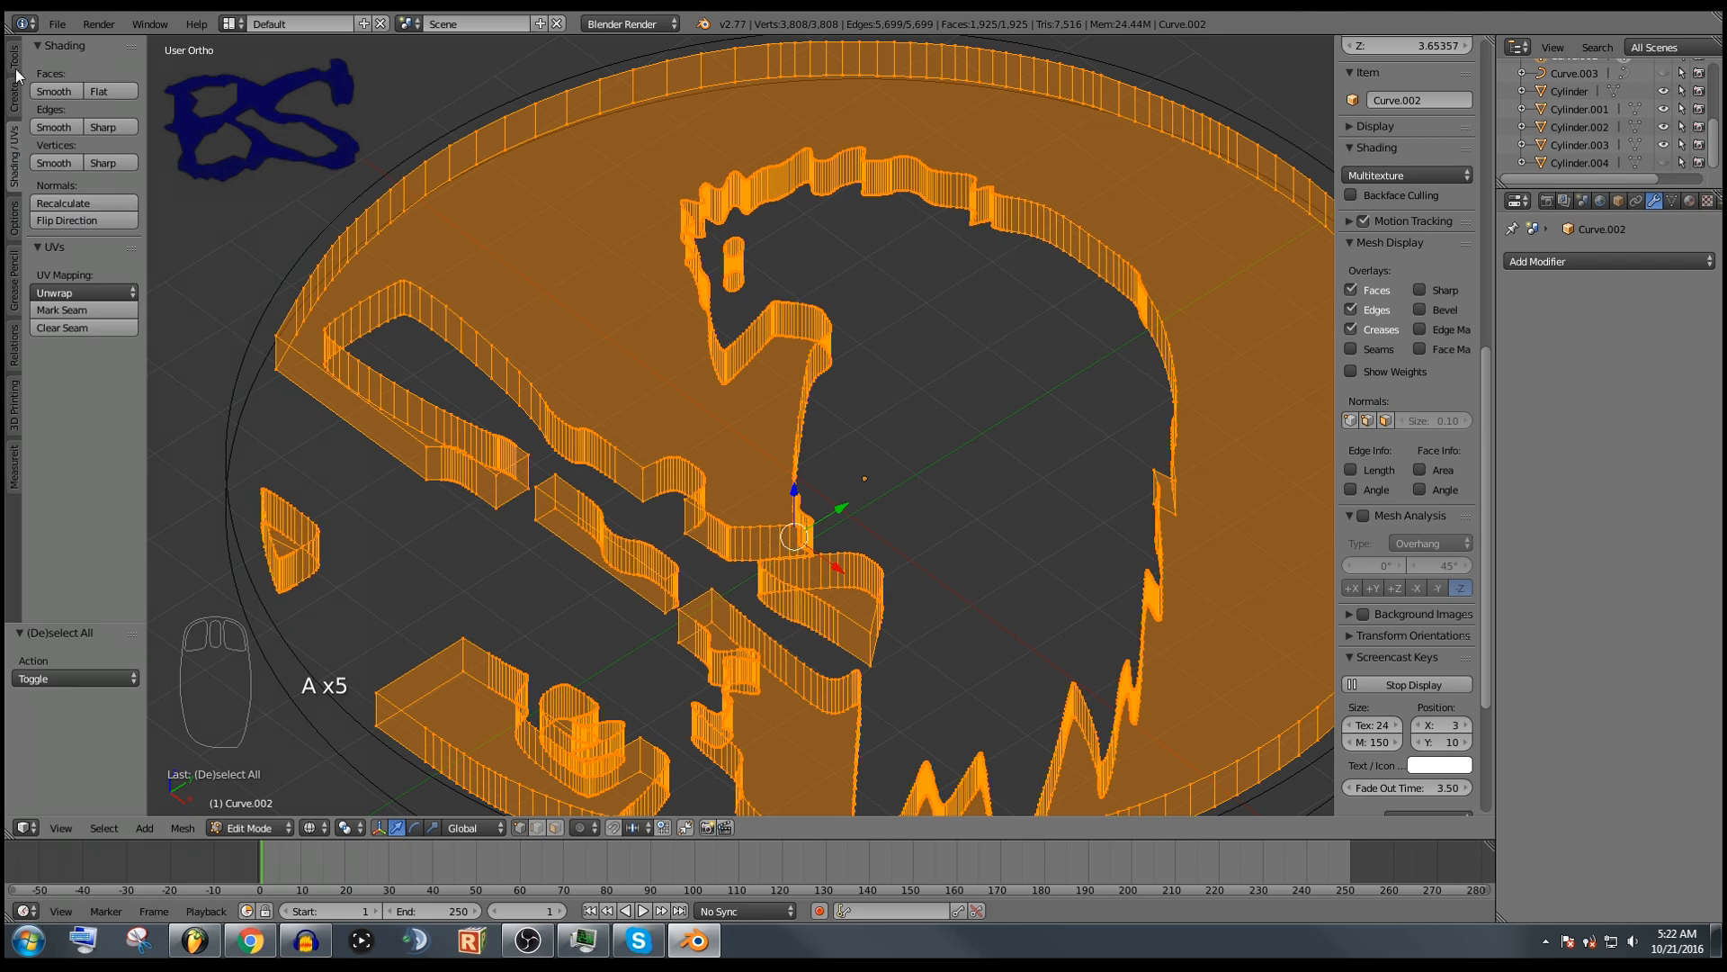
{"action": "left_click", "coordinate": [75, 600]}
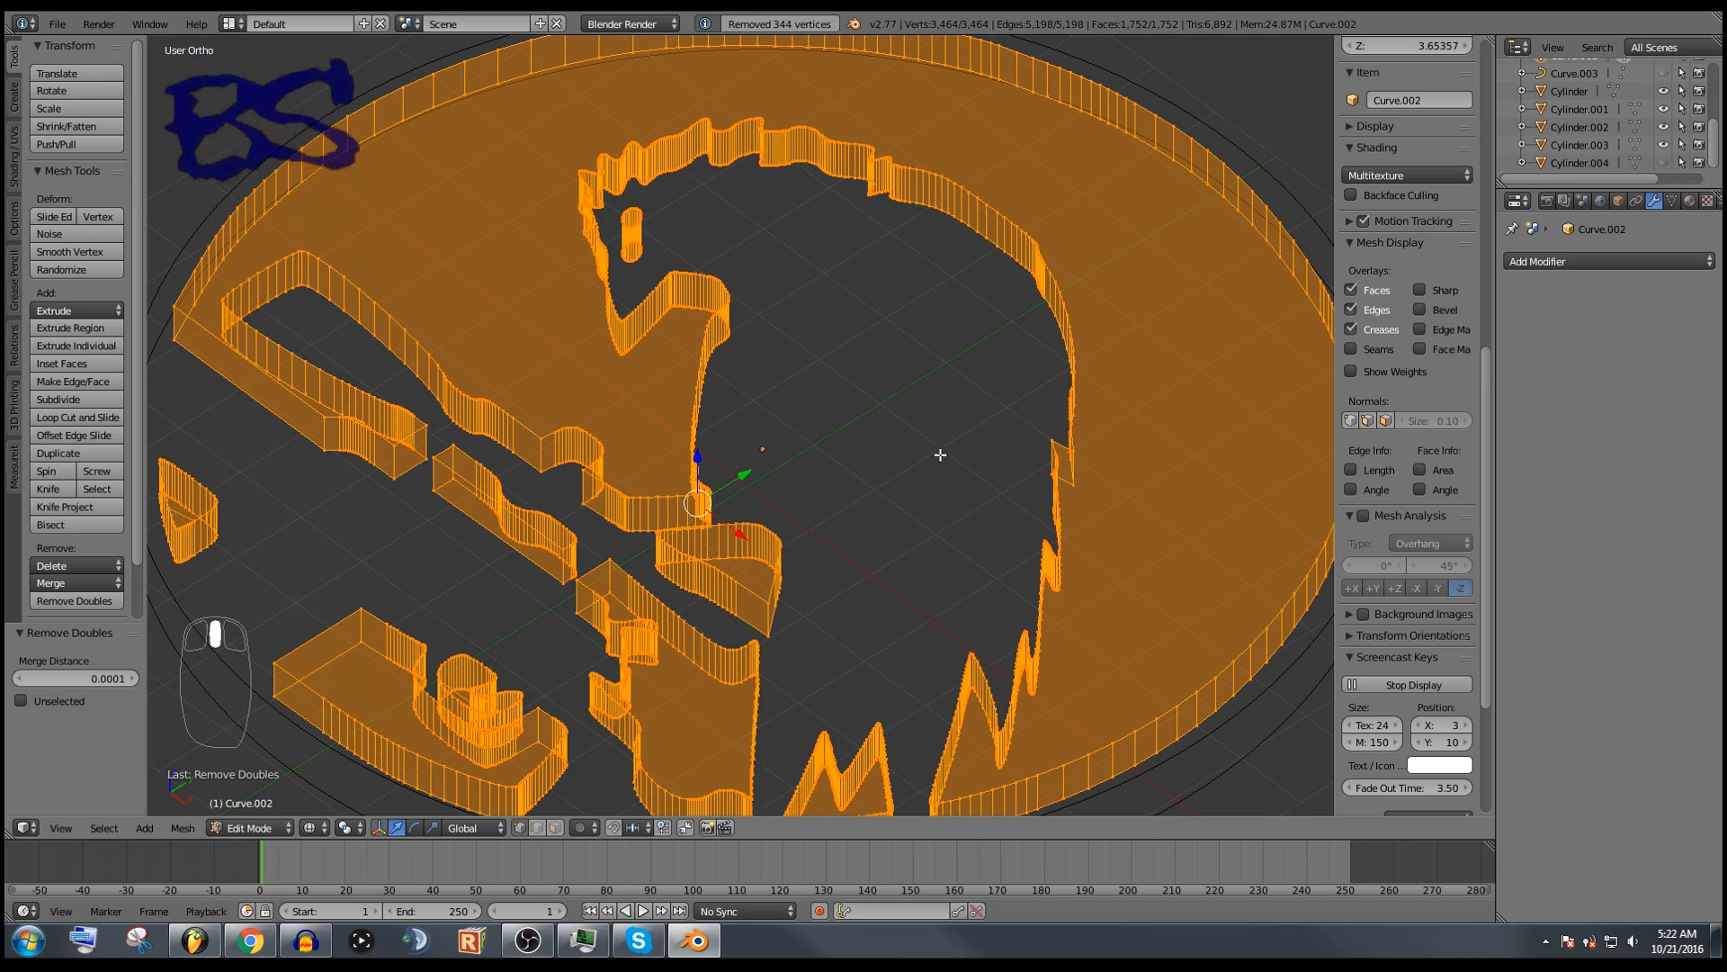
{"action": "mouse_move", "coordinate": [790, 534]}
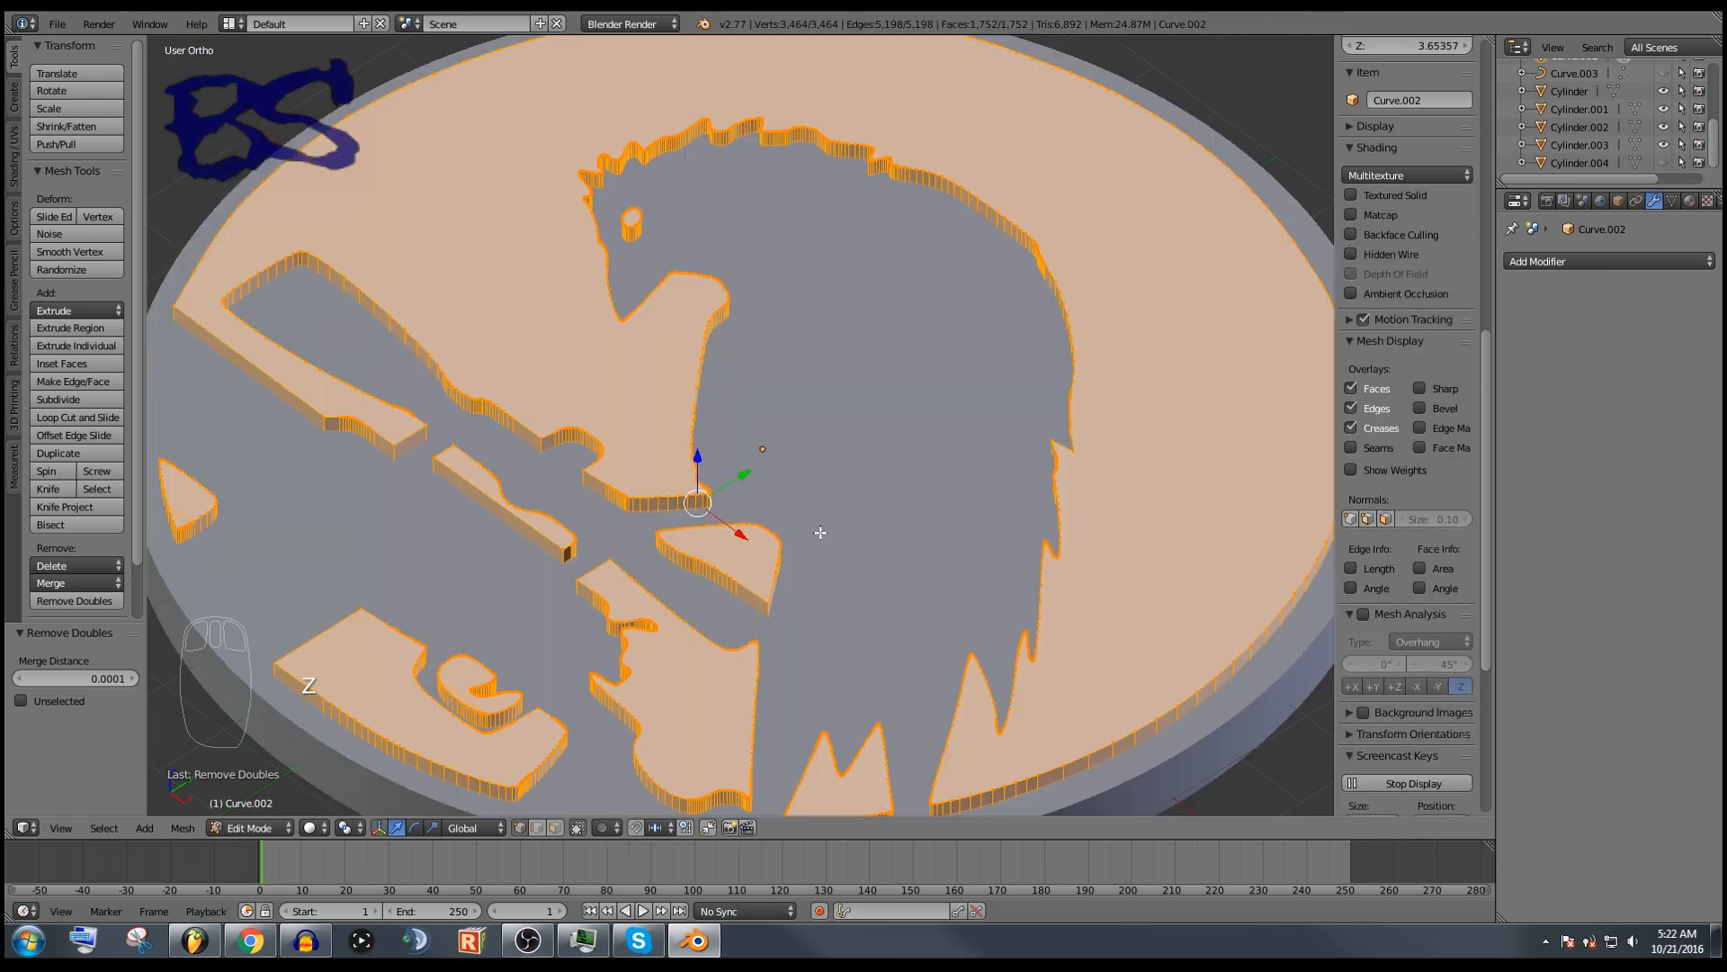
Step: Merge 344 duplicate emblem vertices down to 3,464, then clear the selection
{"action": "key", "text": "ctrl+alt+shift+m"}
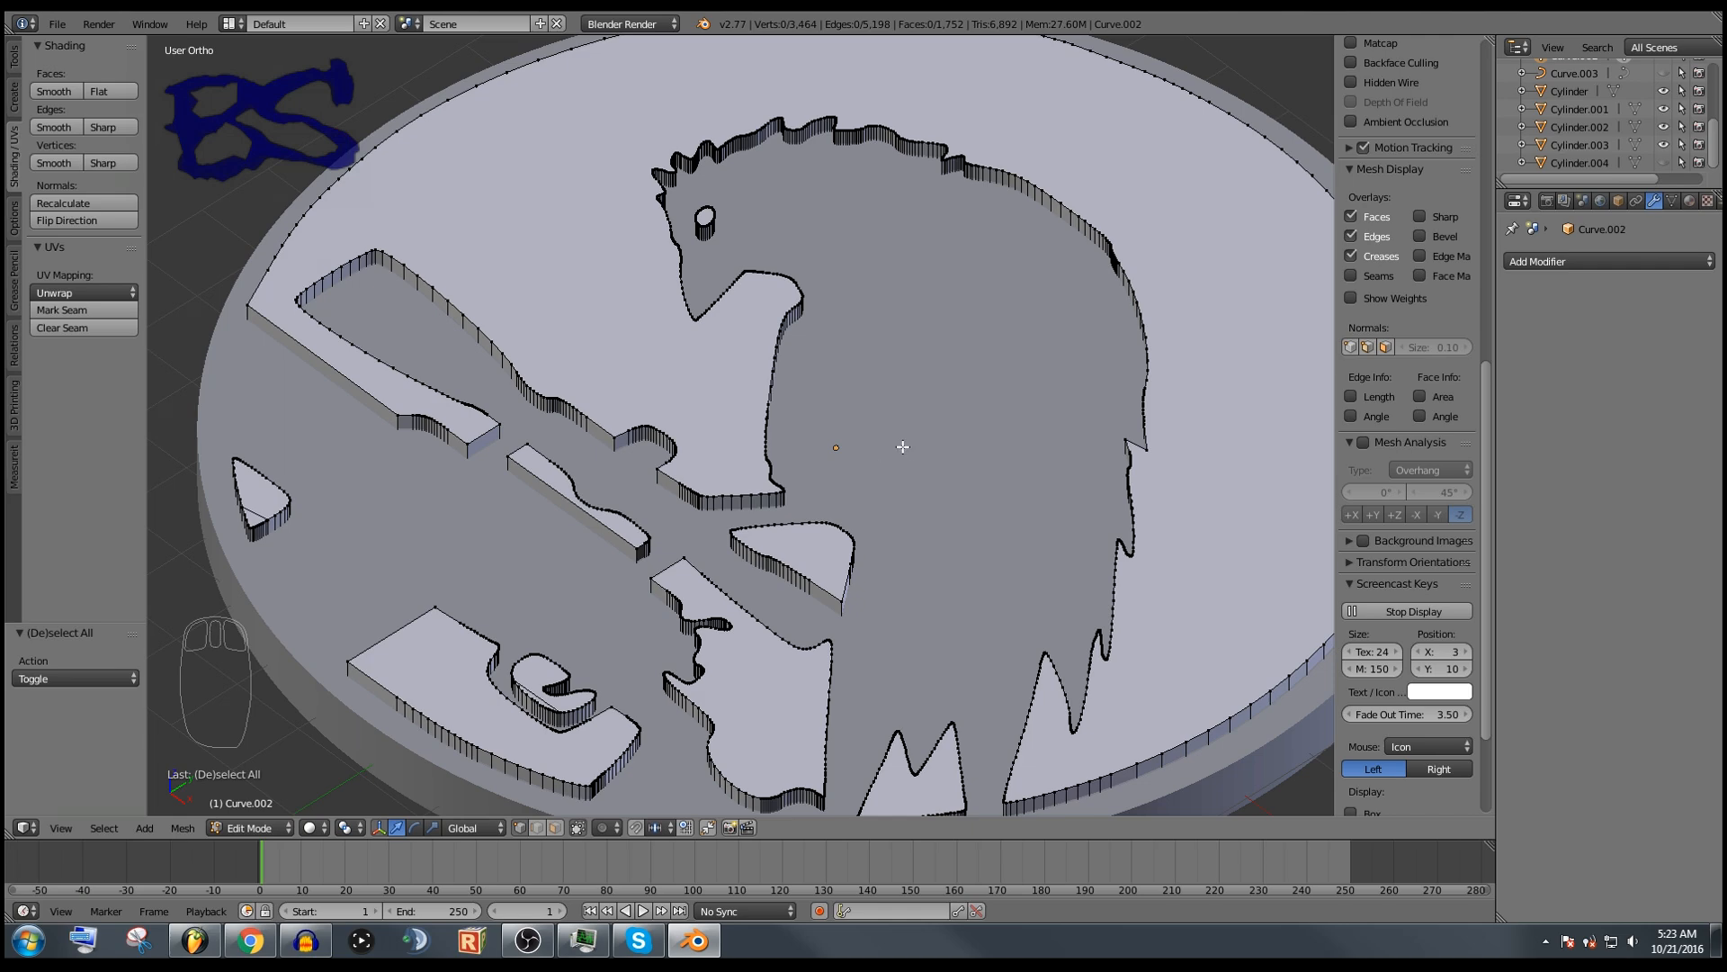
Step: Recalculate the emblem's normals, confirm no non-manifold vertices, and return to Object Mode
{"action": "key", "text": "a"}
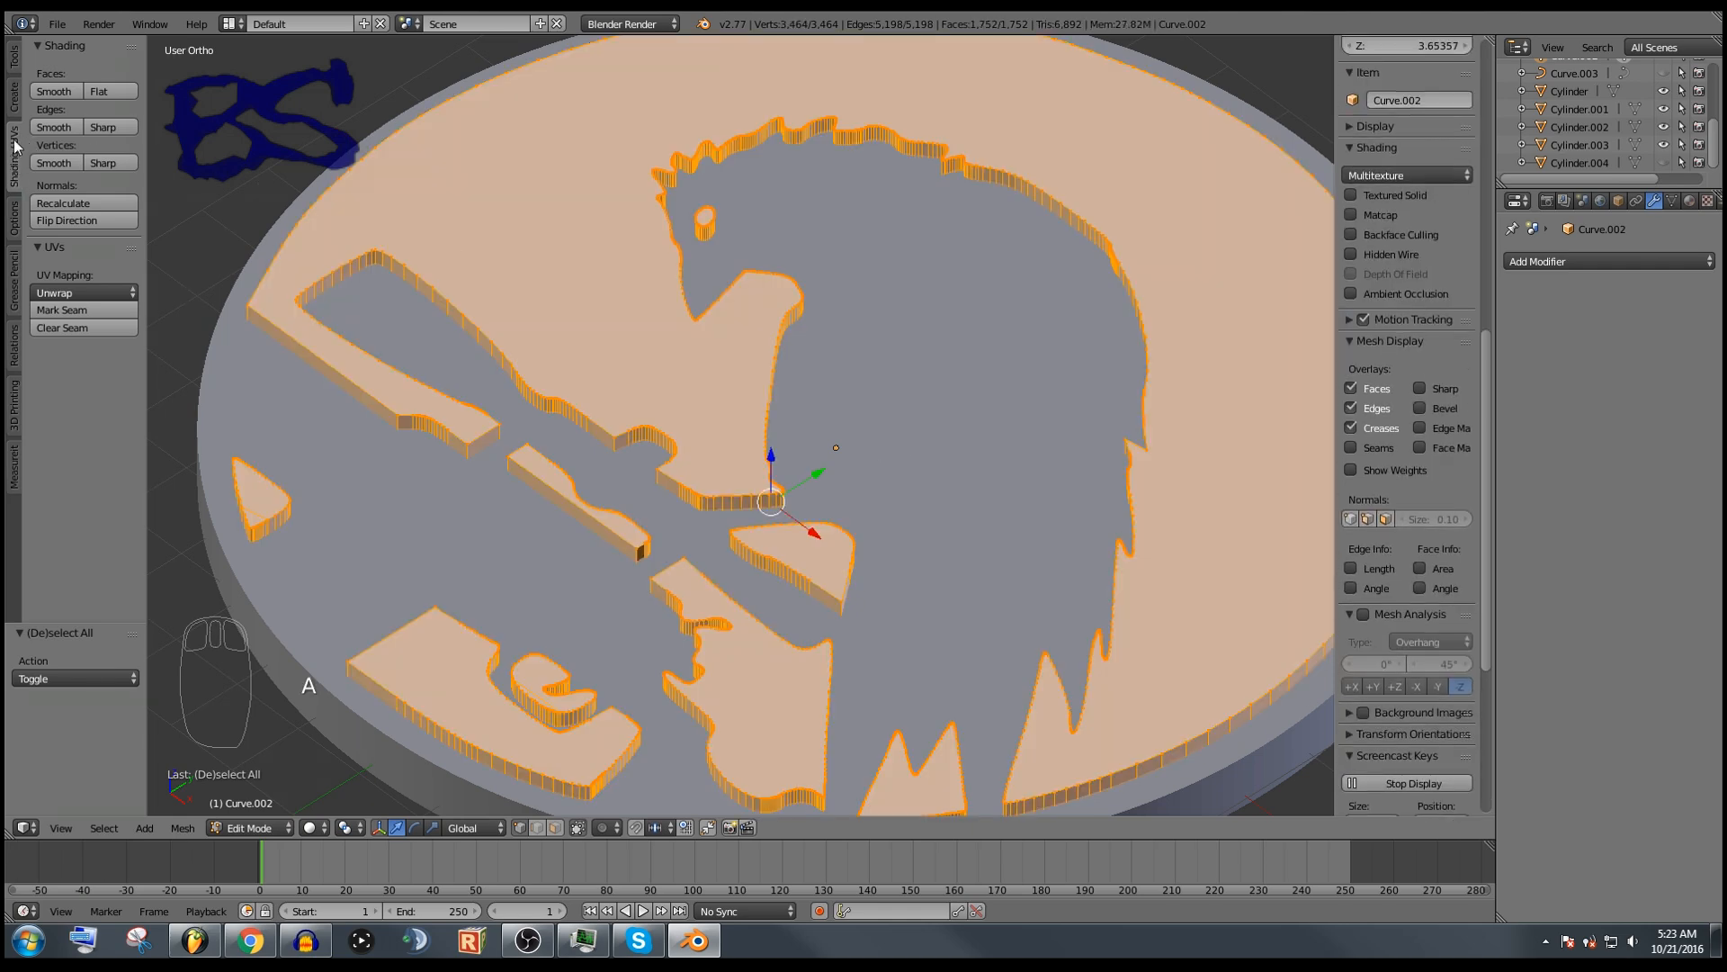
{"action": "left_click", "coordinate": [63, 203]}
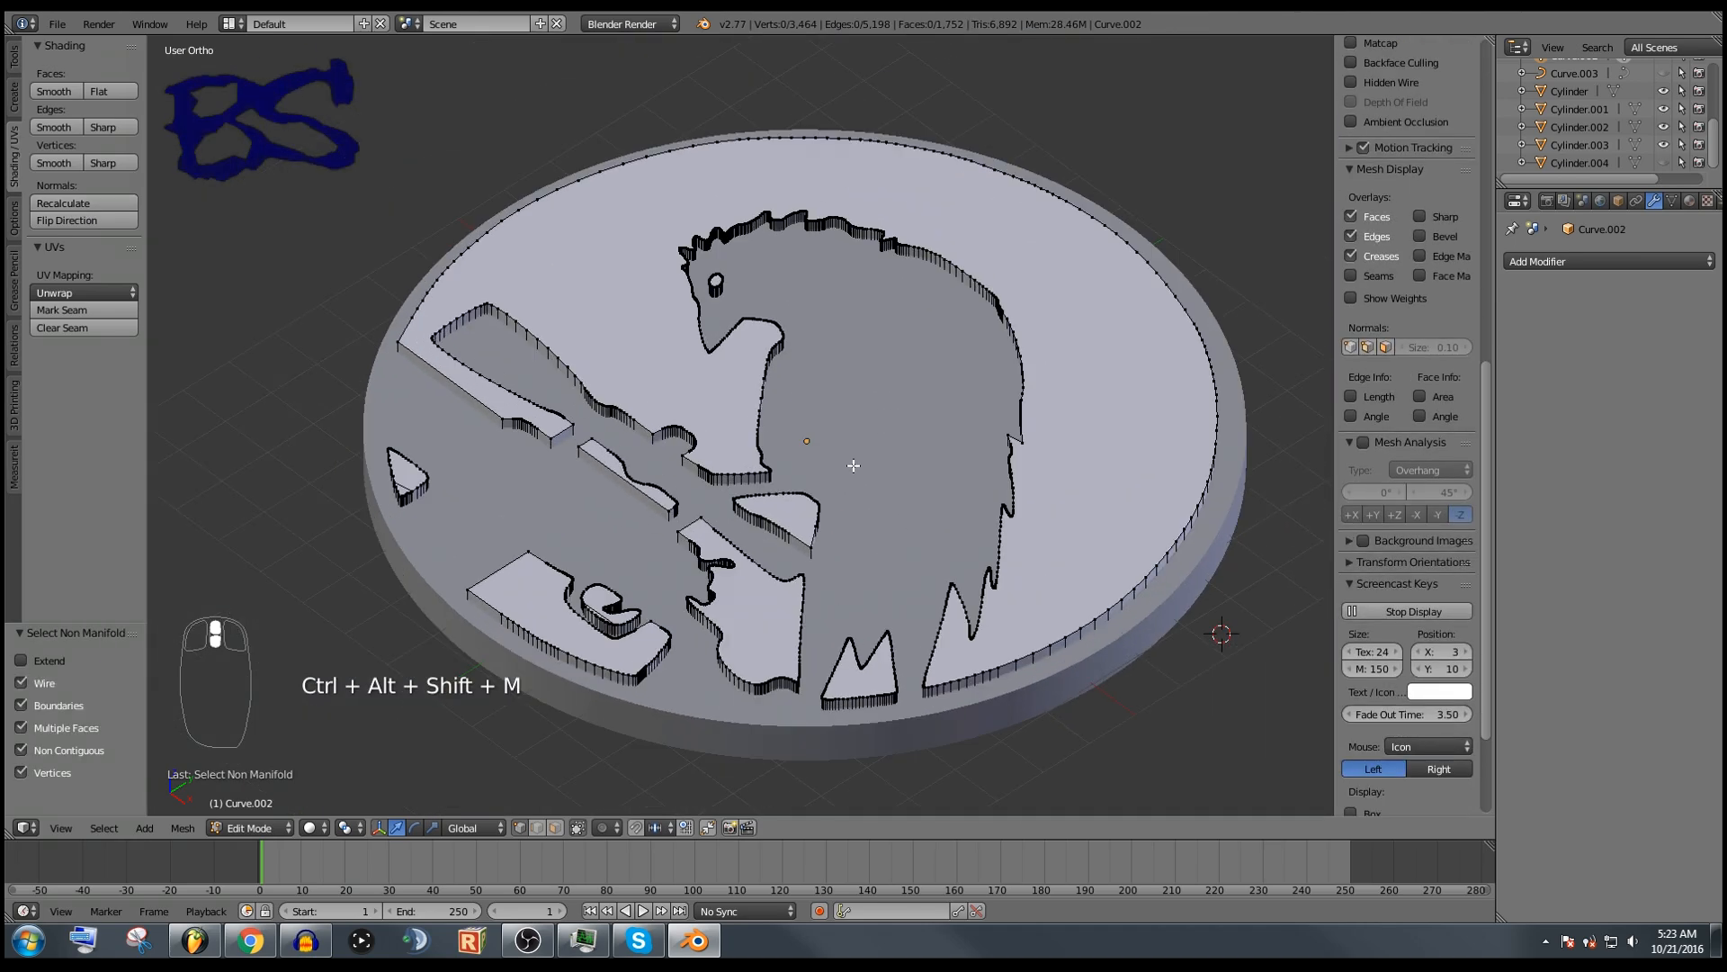
{"action": "key", "text": "Tab"}
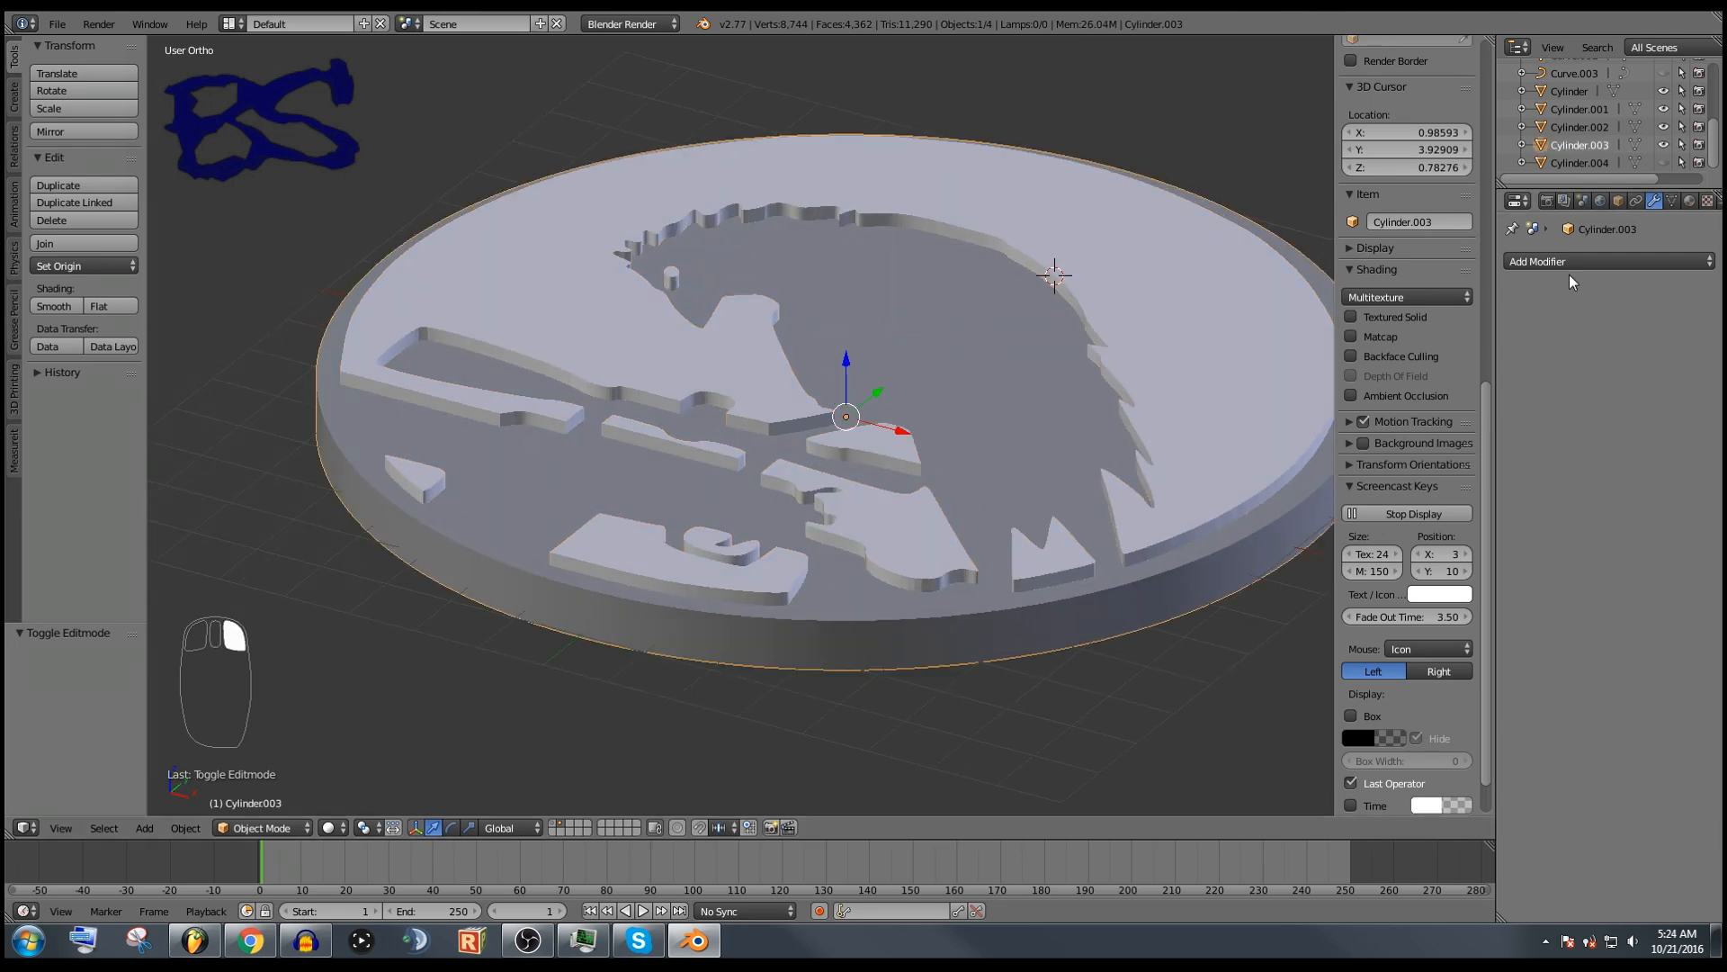
Step: Add a Boolean Difference against Curve.002 to the coin, apply it, and lift it
{"action": "left_click", "coordinate": [1554, 304]}
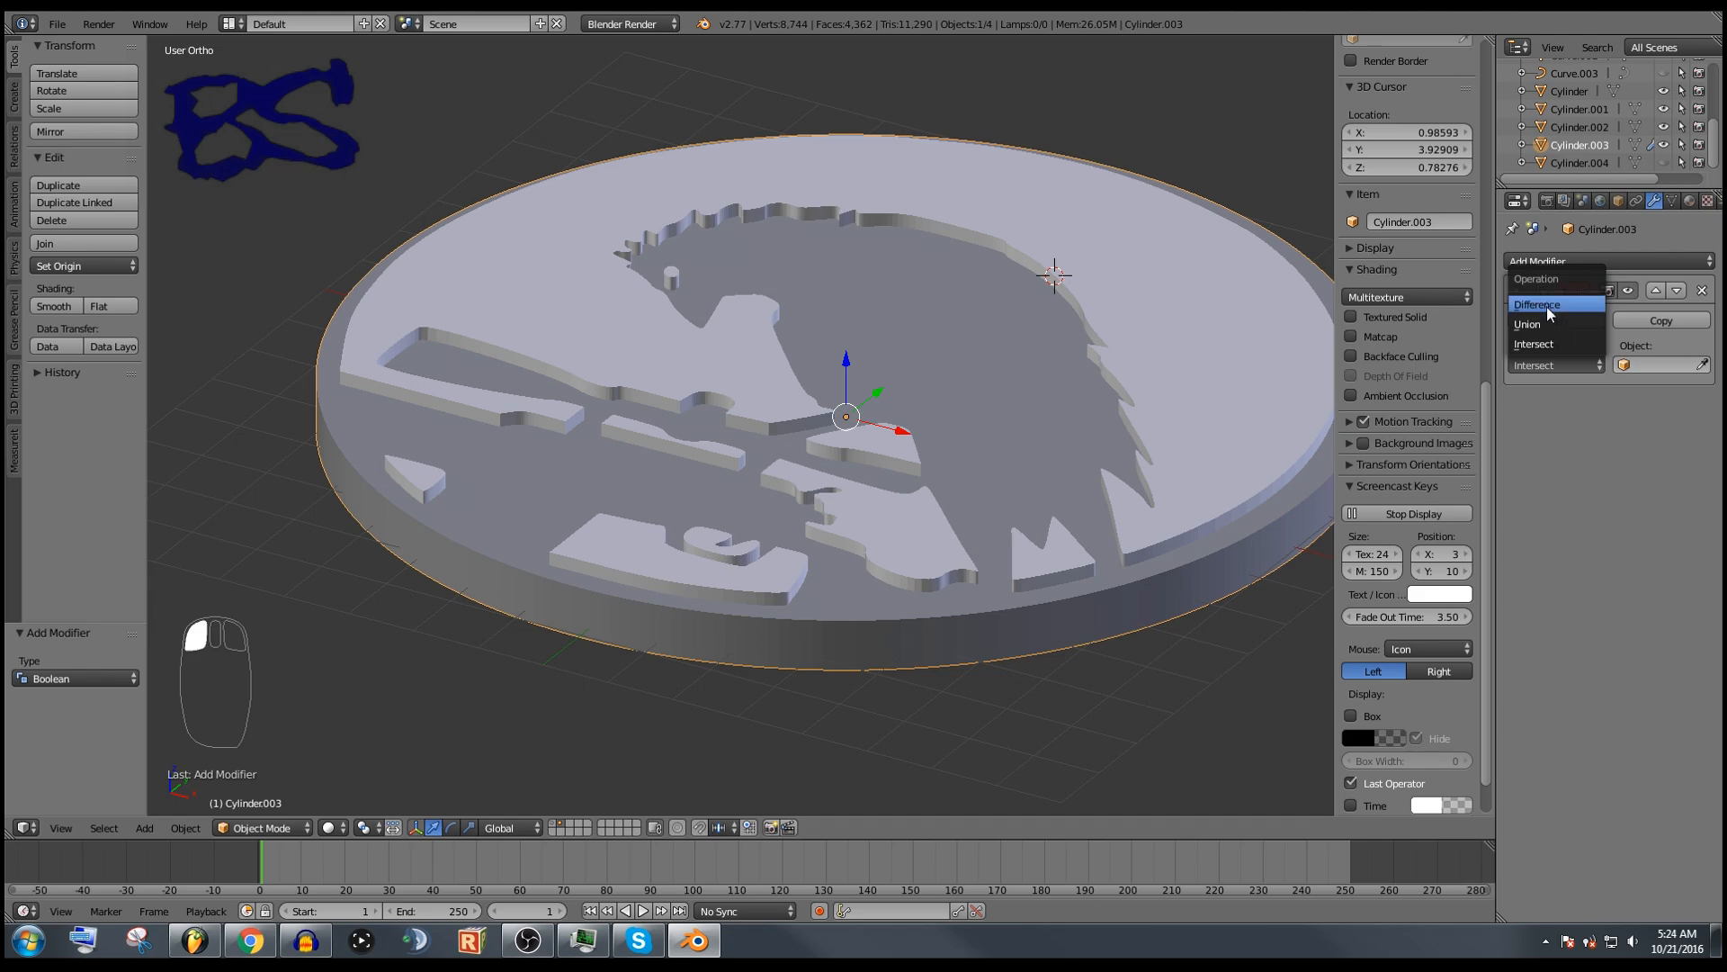
{"action": "left_click", "coordinate": [1538, 305]}
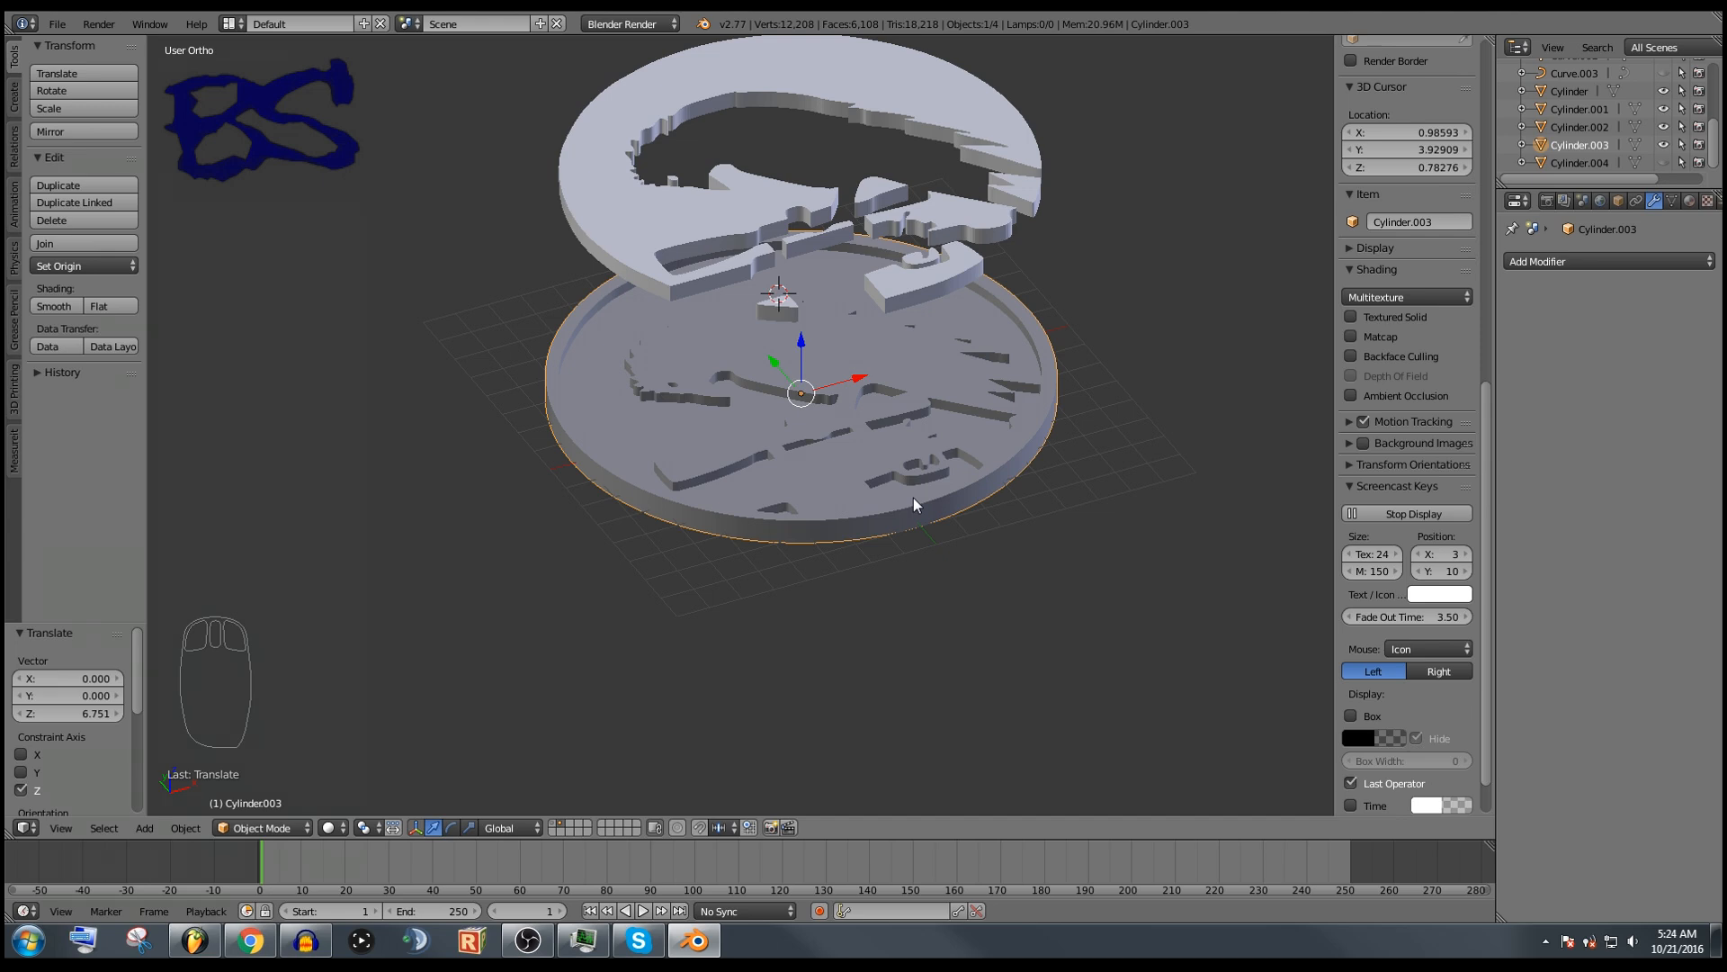
Step: Undo the coin's lift so it sits back over the emblem, then select Curve.002
{"action": "key", "text": "ctrl+z"}
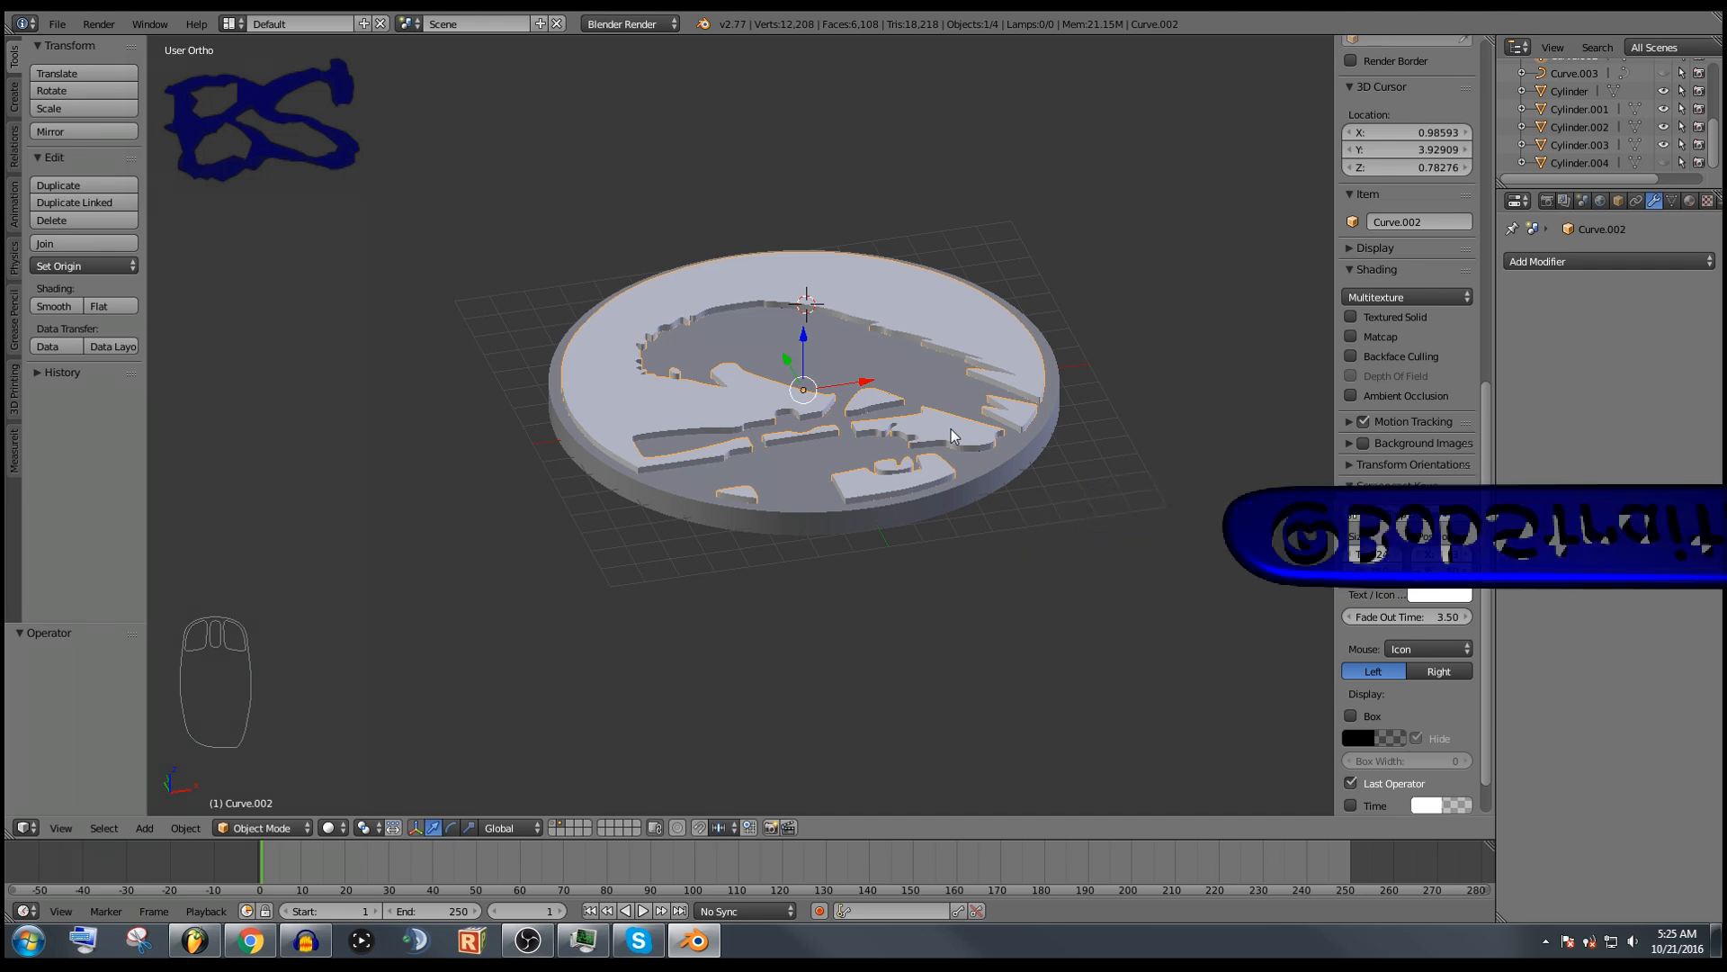
{"action": "left_click", "coordinate": [1405, 511]}
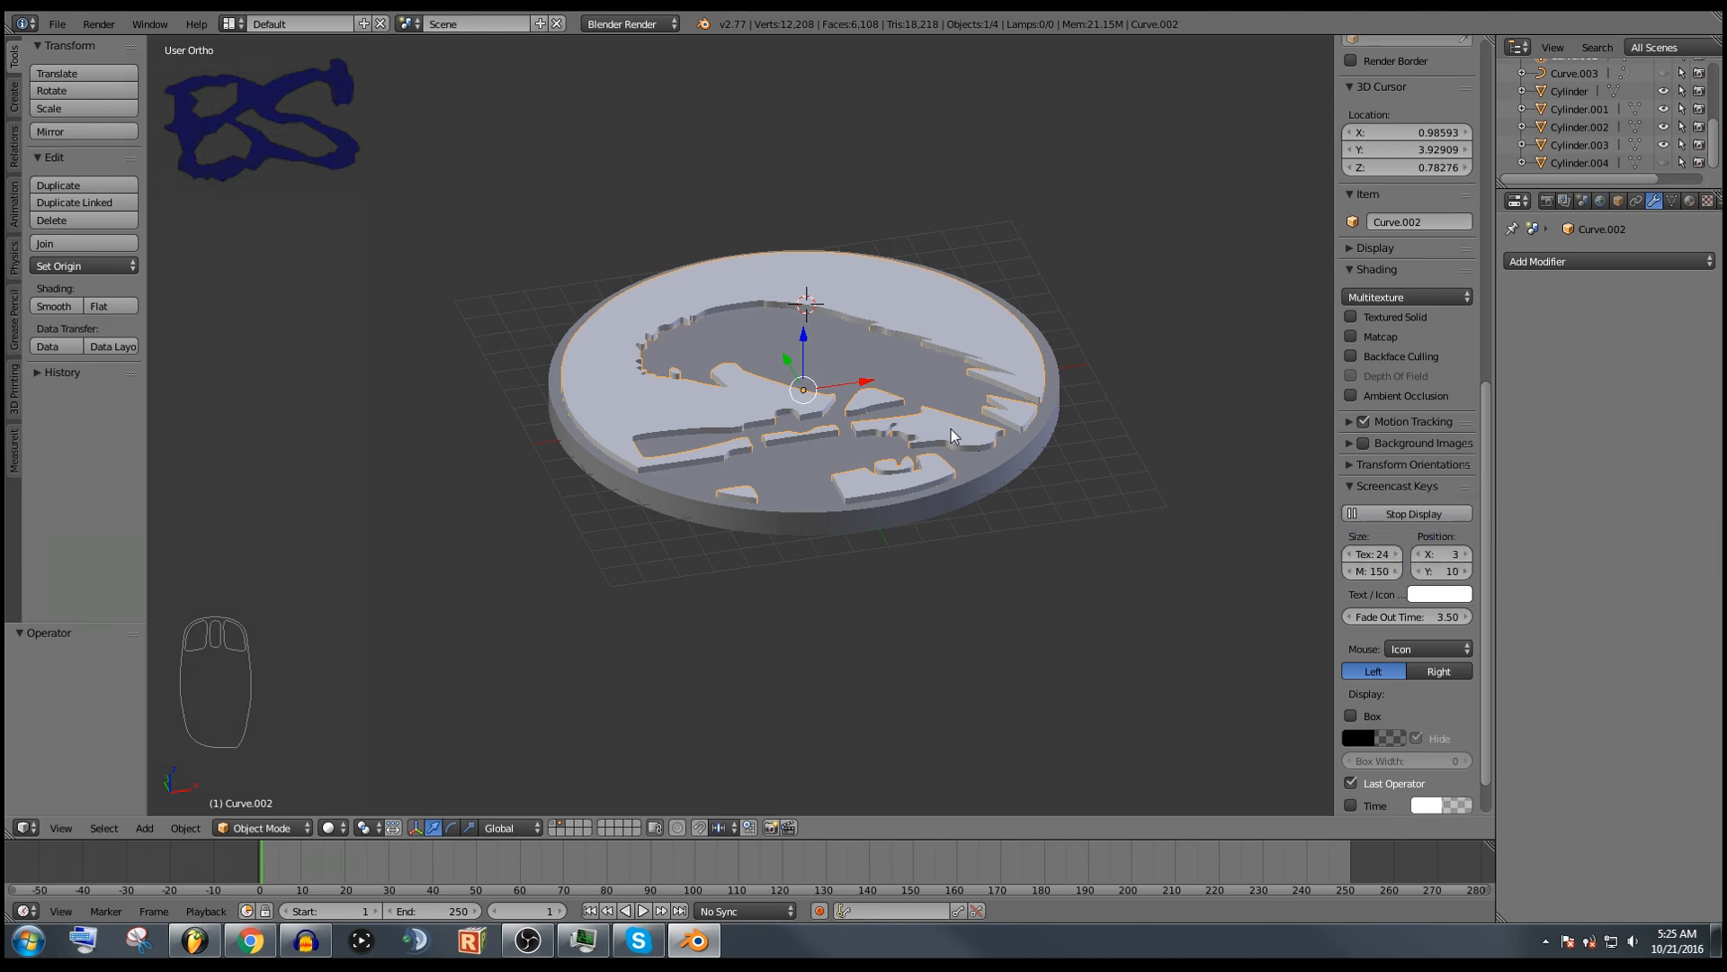